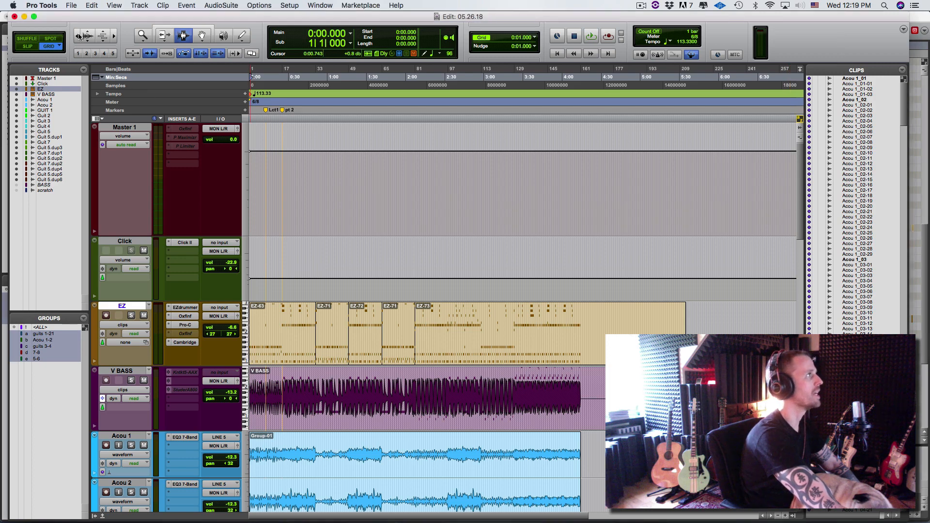
# - Open the File menu, then scroll through a list in the session window
pyautogui.click(71, 6)
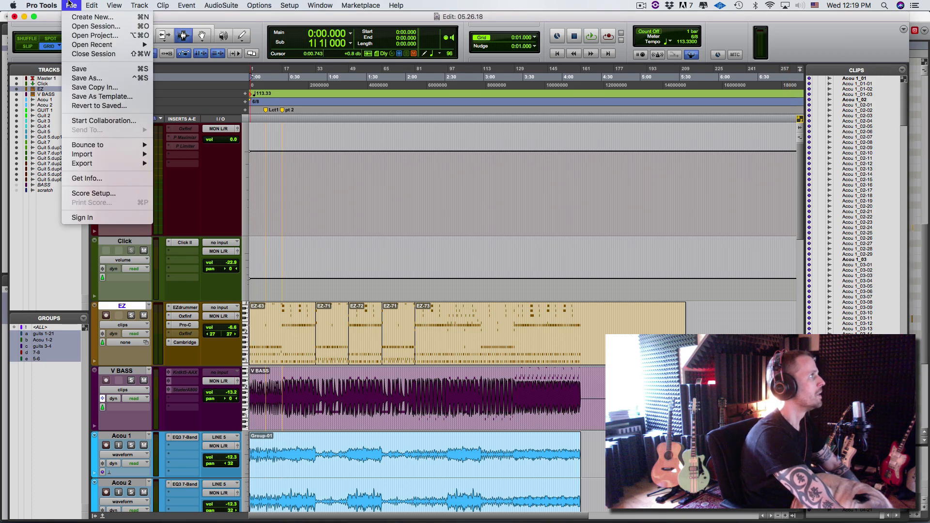
pyautogui.moveTo(105, 121)
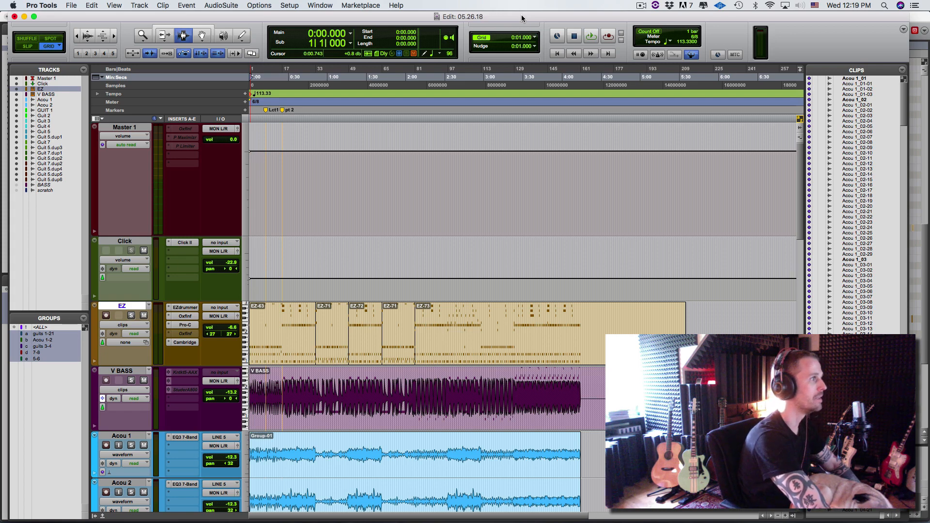
pyautogui.click(662, 137)
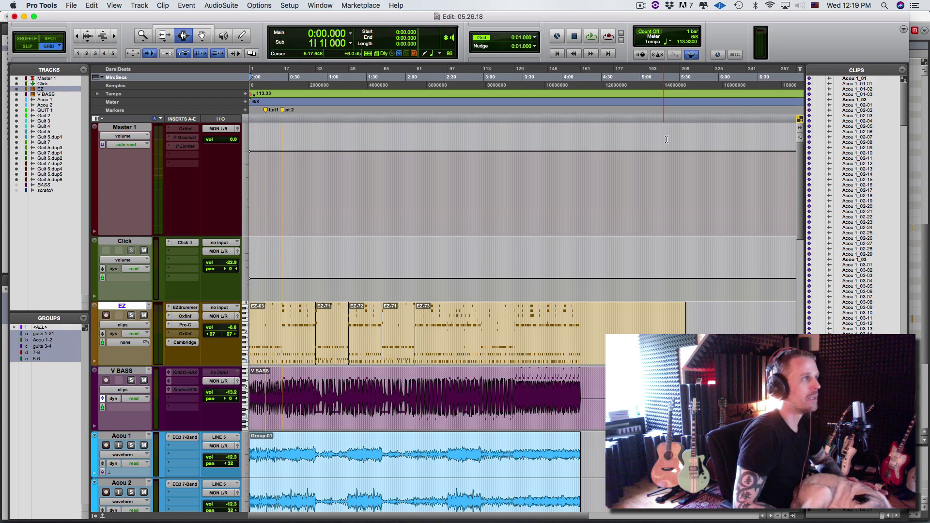
pyautogui.scroll(-3)
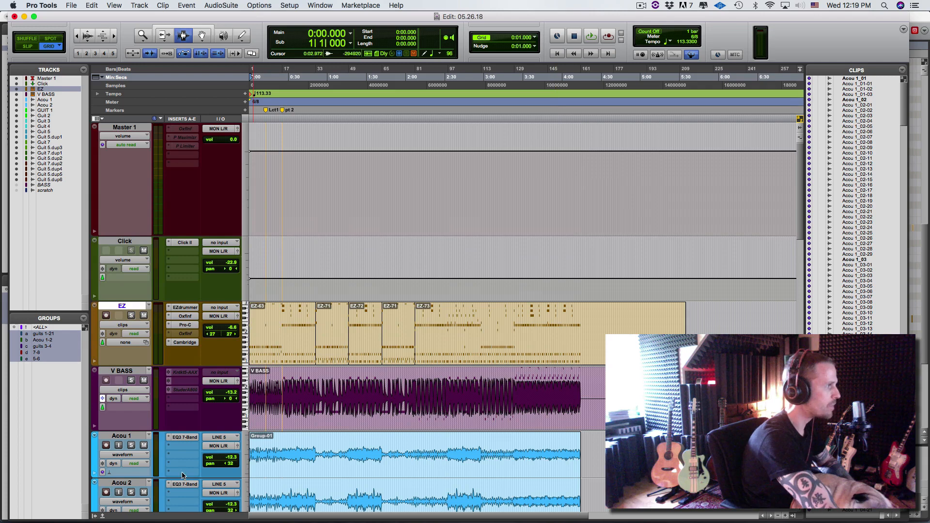
pyautogui.scroll(-3)
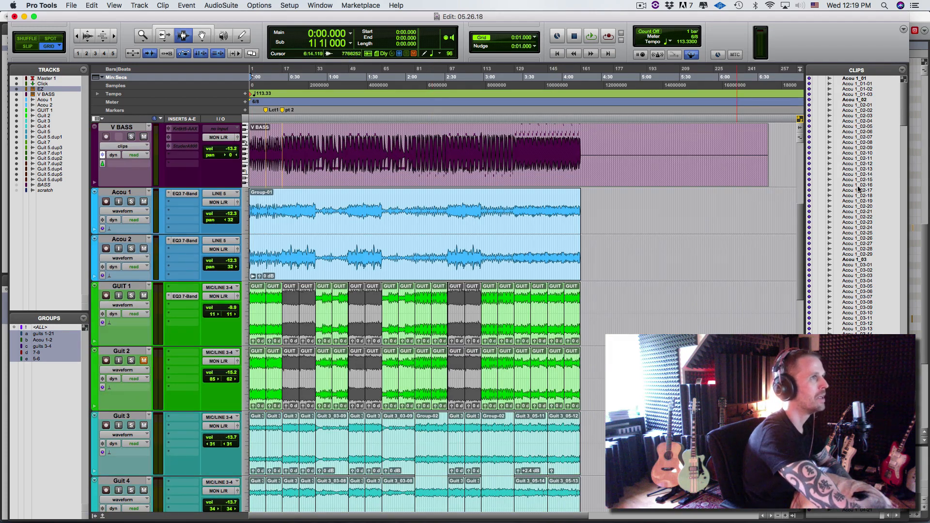
pyautogui.scroll(3)
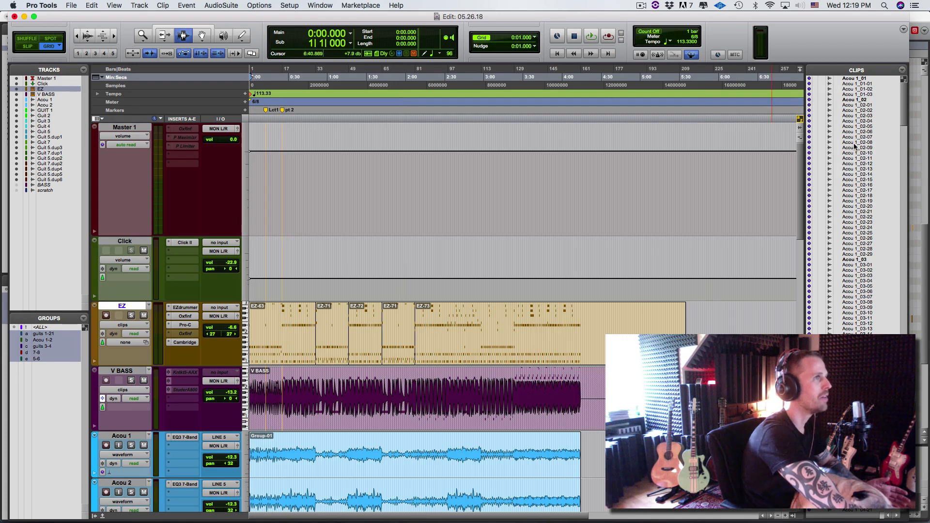
pyautogui.scroll(-3)
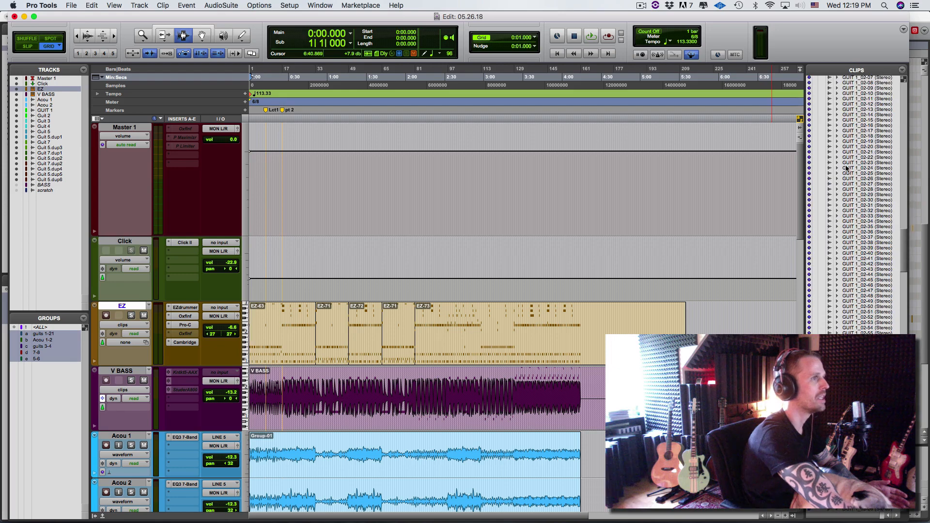
pyautogui.scroll(-3)
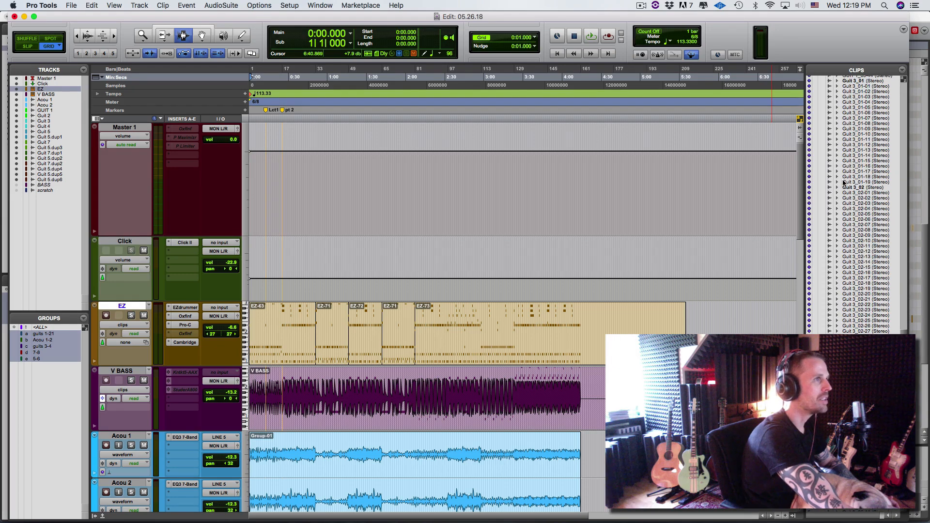
pyautogui.scroll(-3)
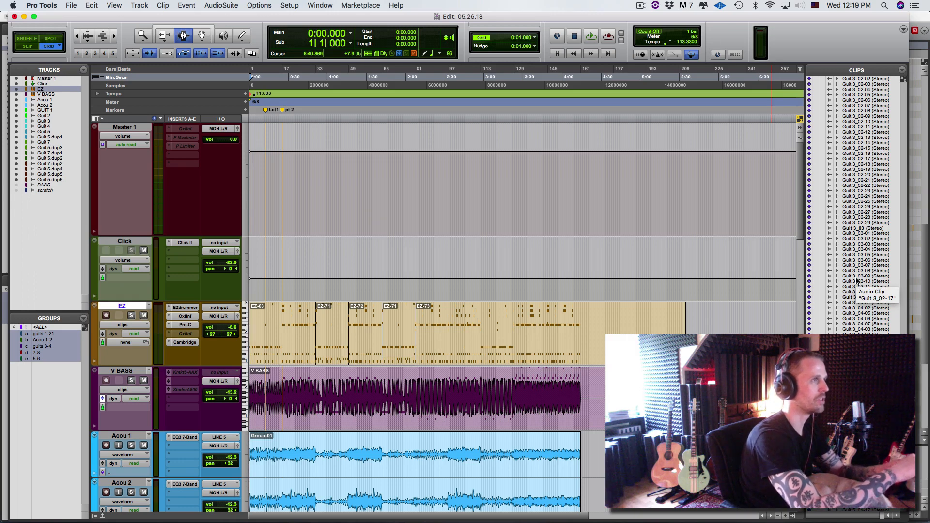
pyautogui.scroll(-3)
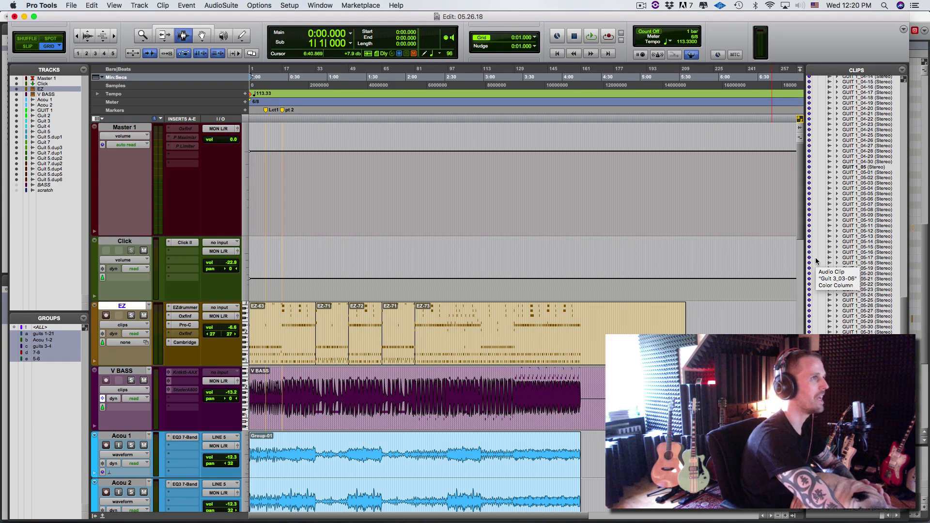
pyautogui.scroll(-3)
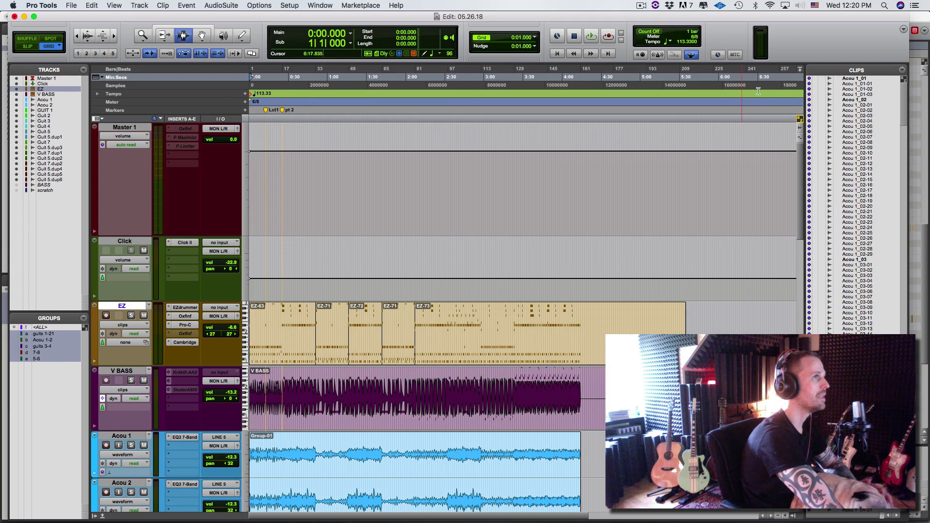
# - Change options in the Pro Tools session window
pyautogui.click(766, 77)
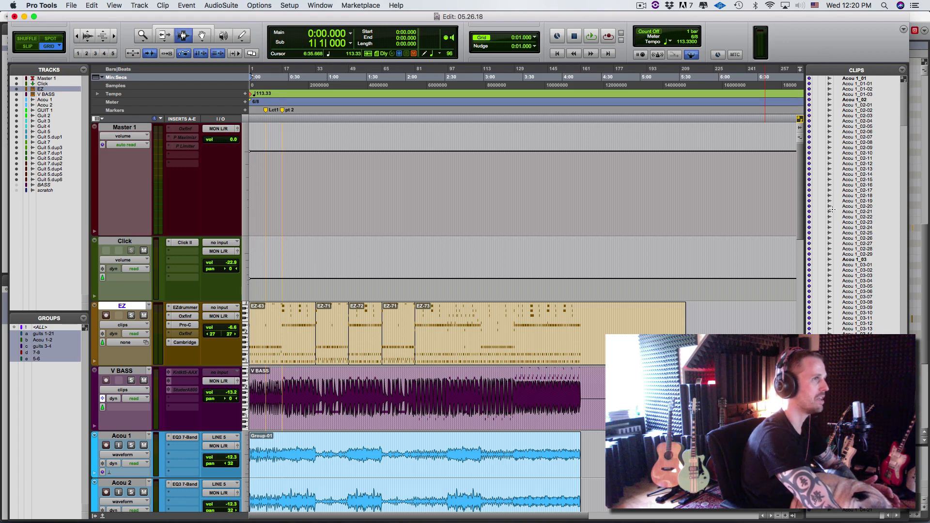
pyautogui.click(520, 399)
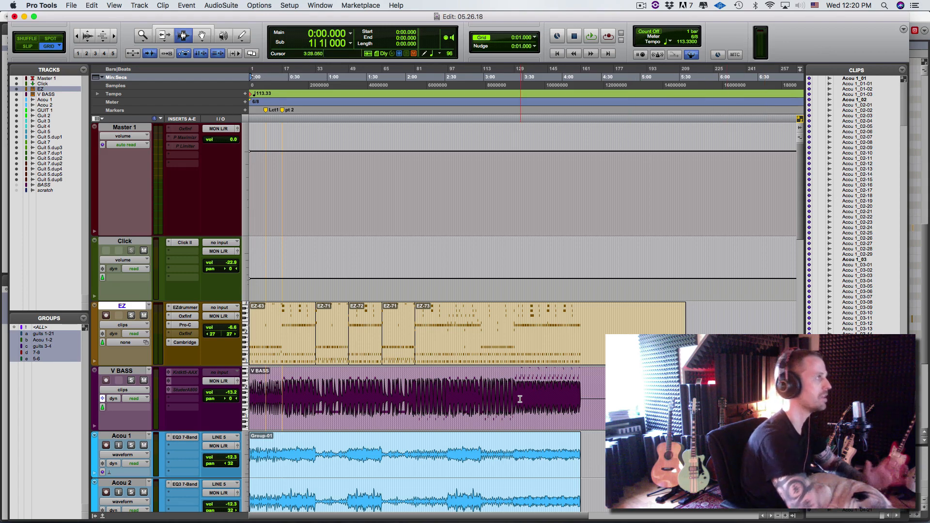
pyautogui.click(368, 397)
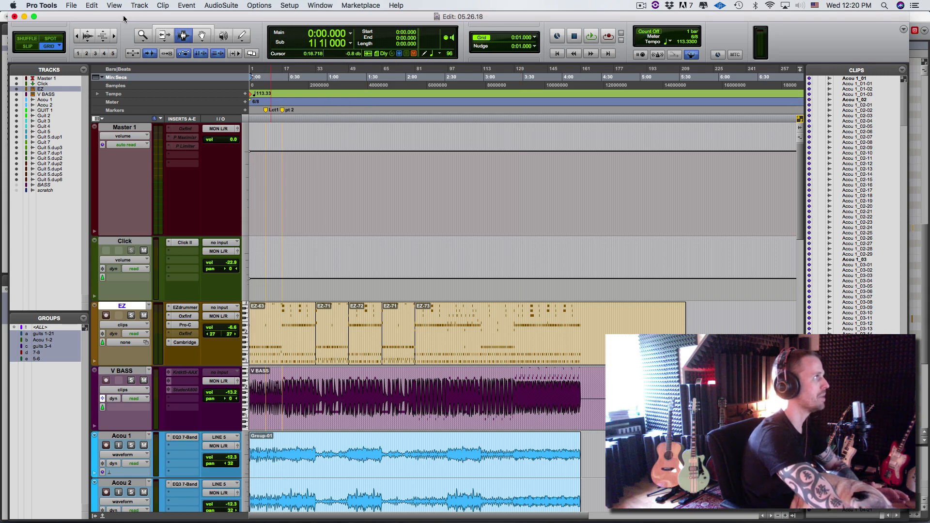
# - Save the session under the new name '05.26.18 for save copy in'
pyautogui.click(70, 5)
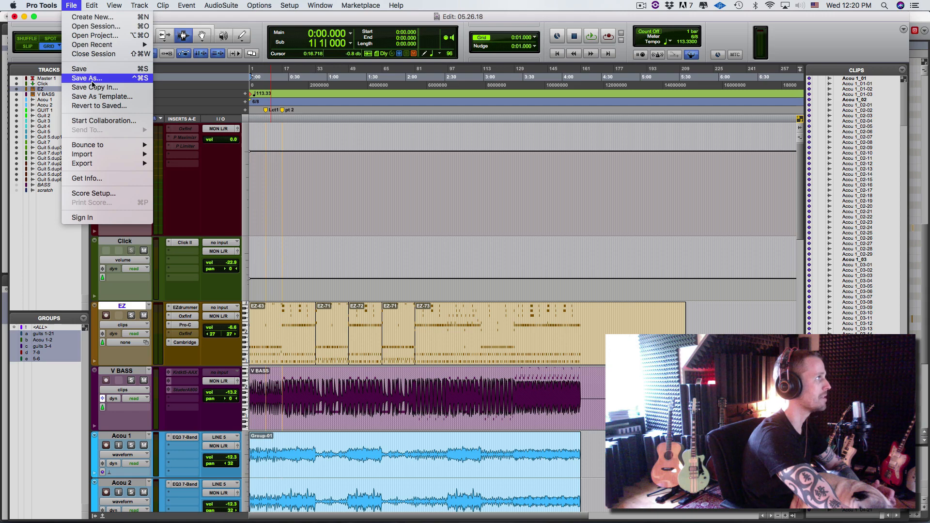
pyautogui.click(86, 78)
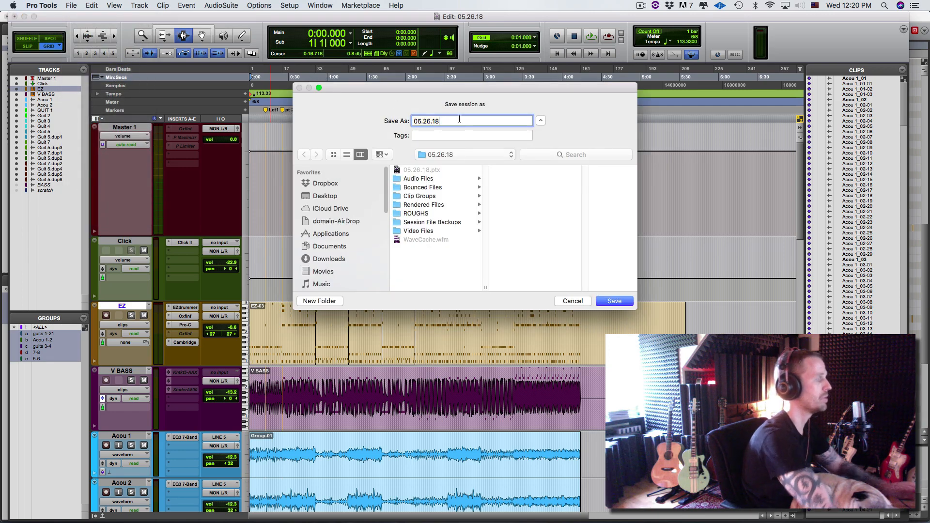
pyautogui.write('for save')
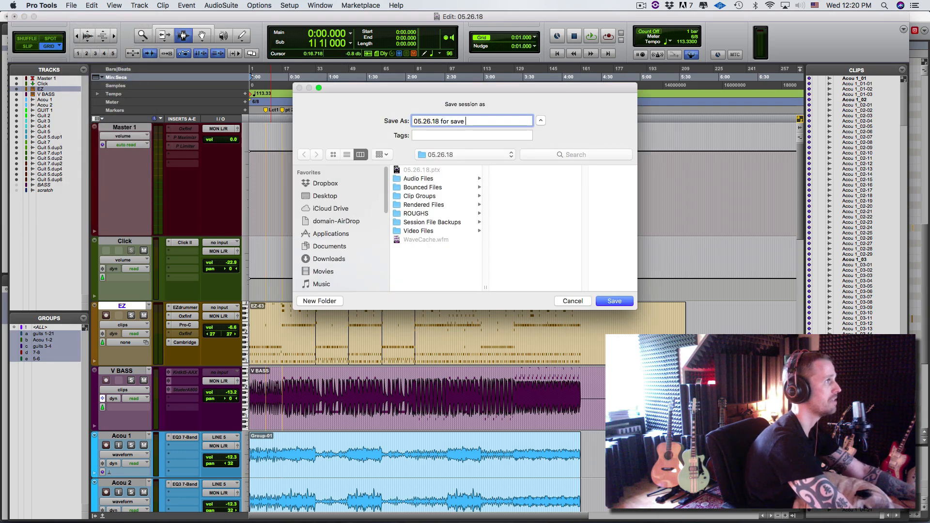
pyautogui.click(613, 301)
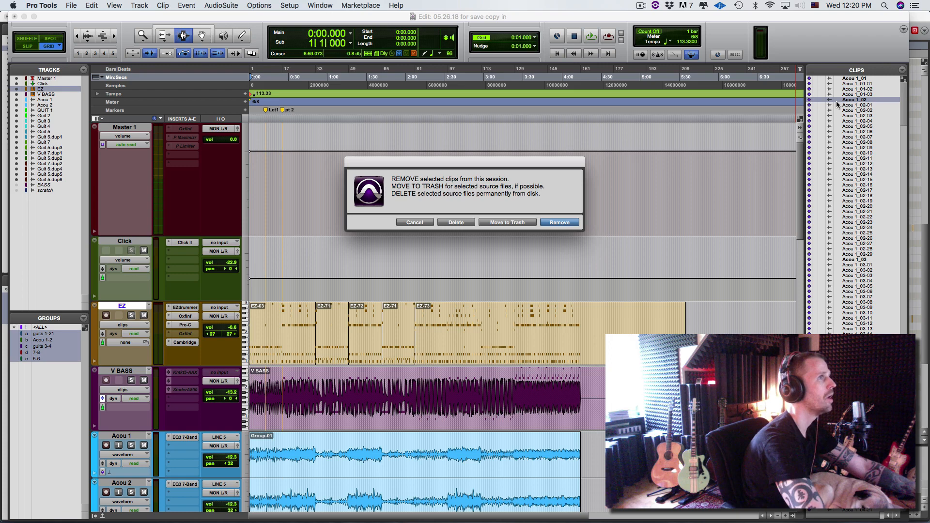
# - Dismiss the clip-removal prompt without removing anything, and bring up the Clips list options menu
pyautogui.click(558, 221)
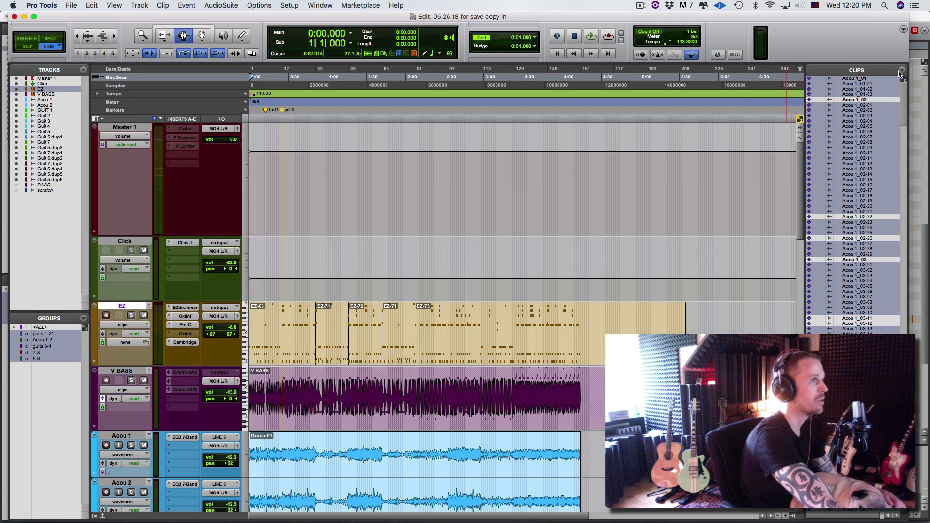
pyautogui.click(901, 70)
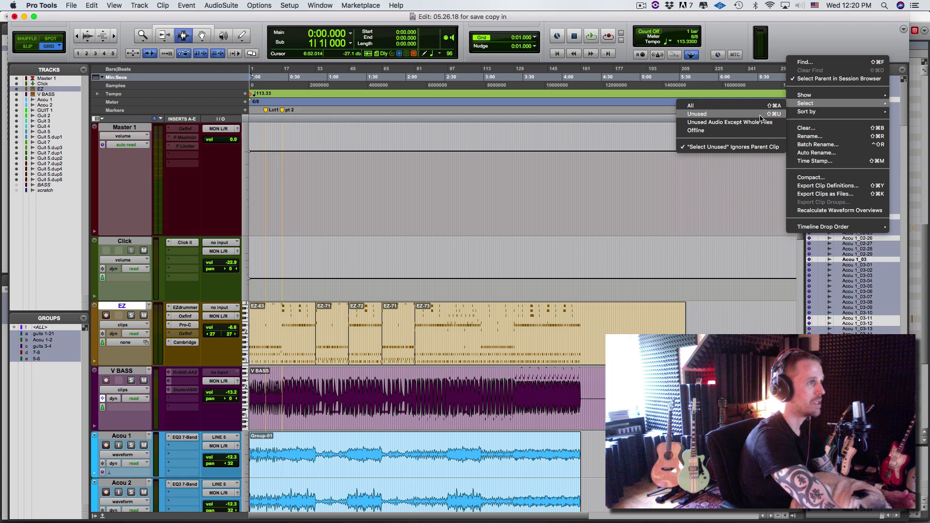
pyautogui.moveTo(782, 43)
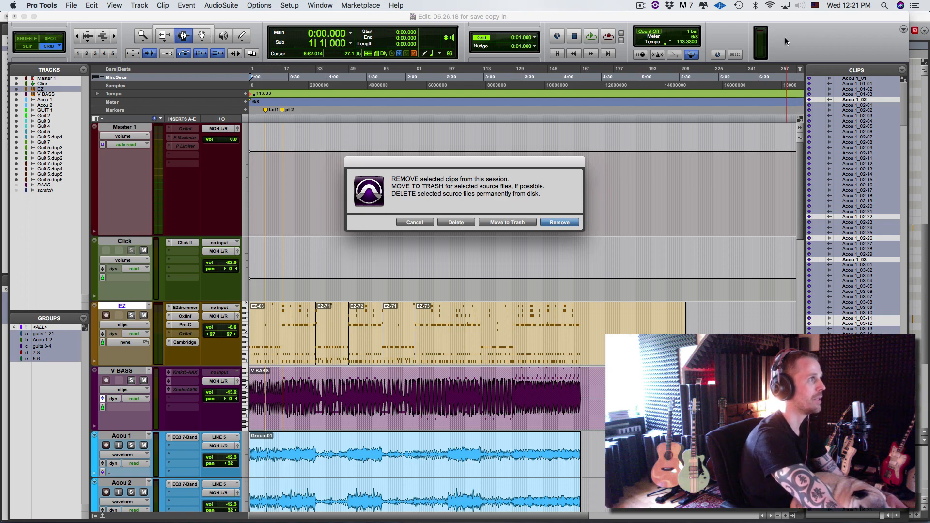
# - Confirm removing unused clips, then review the remaining takes, drum MIDI and groups
pyautogui.click(558, 222)
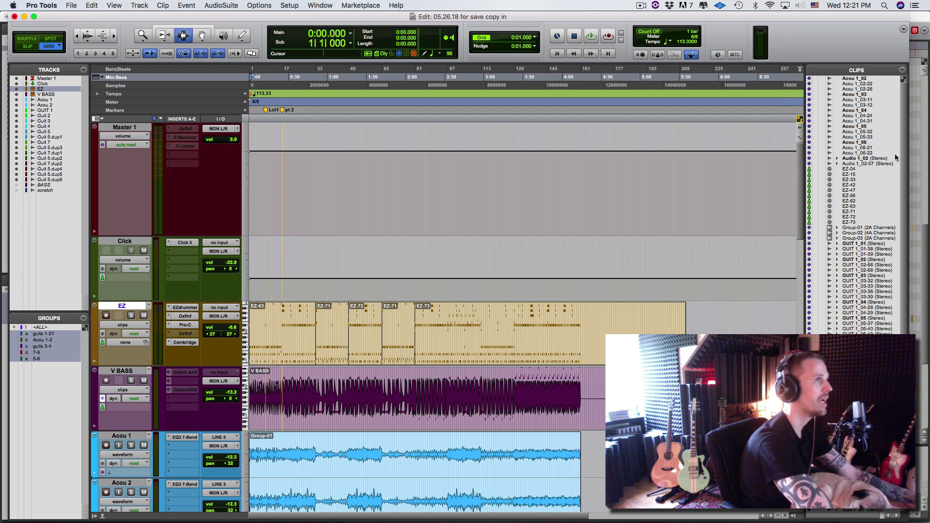
pyautogui.scroll(-3)
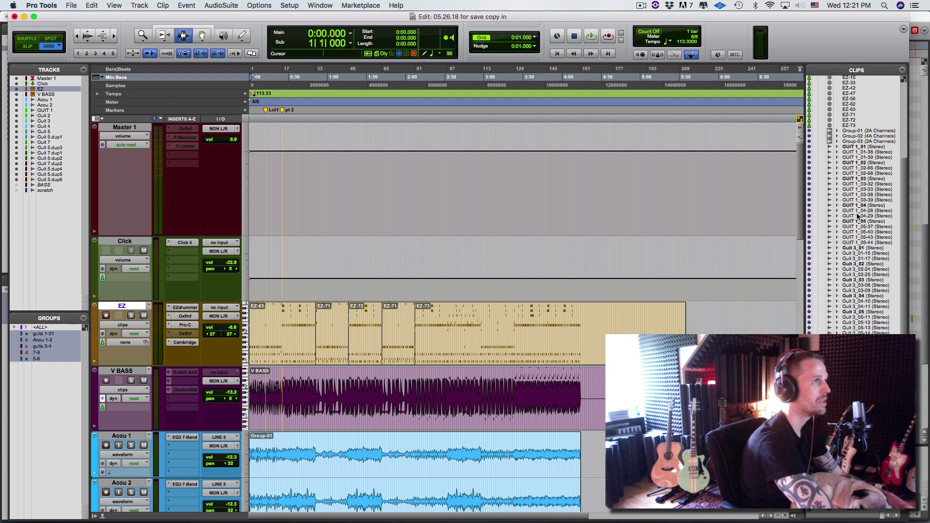
pyautogui.scroll(3)
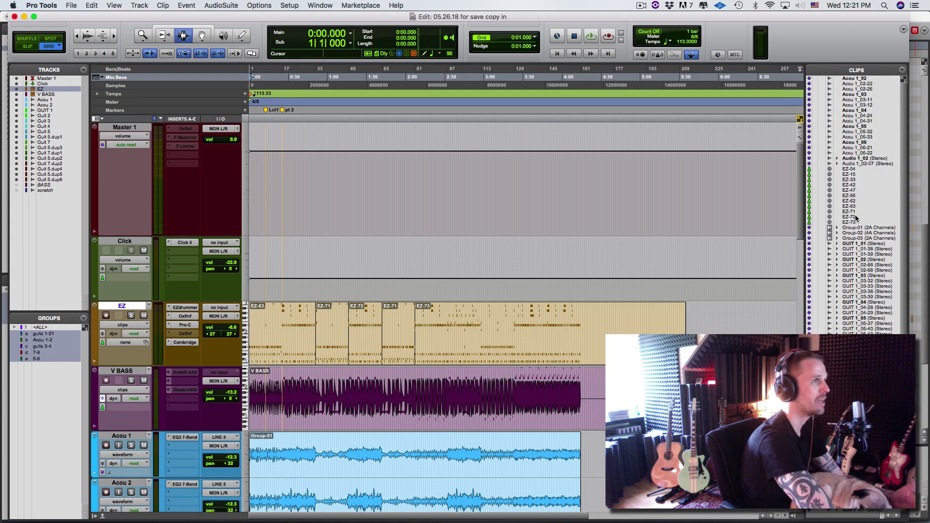
pyautogui.moveTo(849, 217)
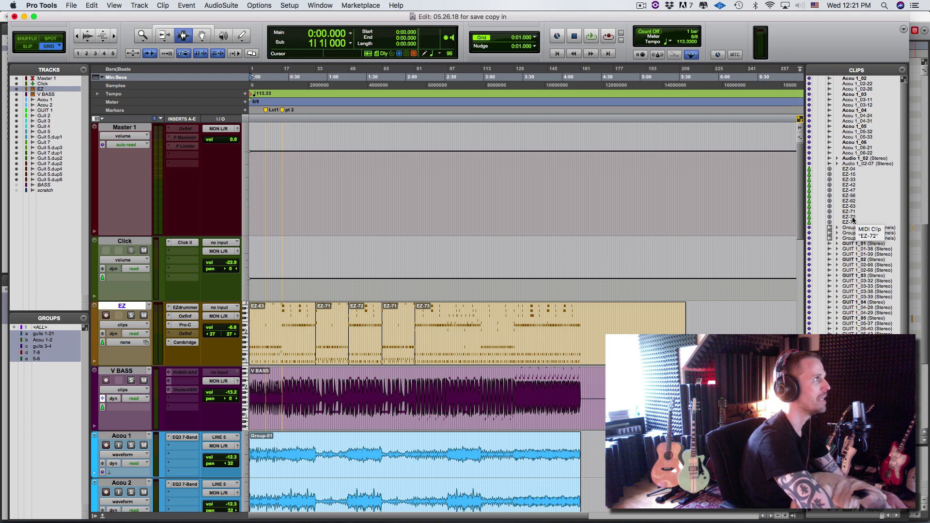
pyautogui.click(432, 136)
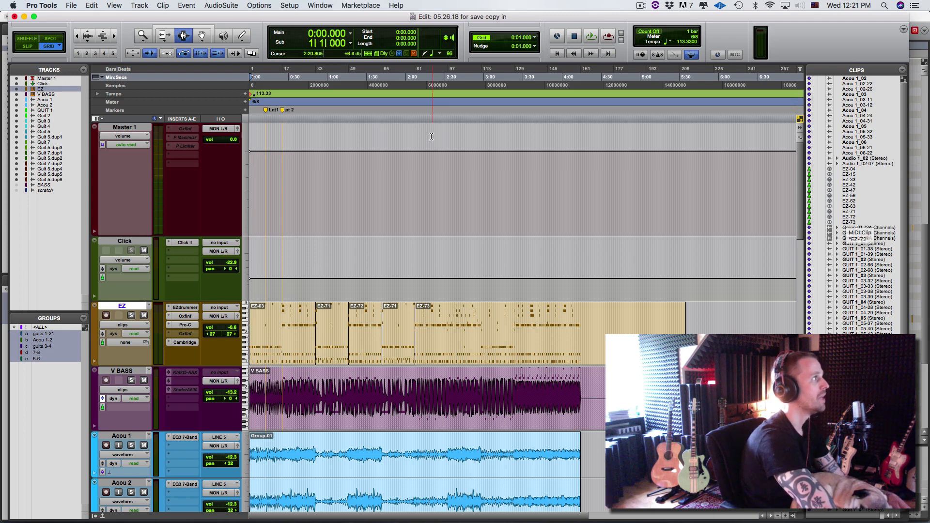
# - Start Save Copy In with Audio Files ticked under Items To Copy
pyautogui.click(71, 5)
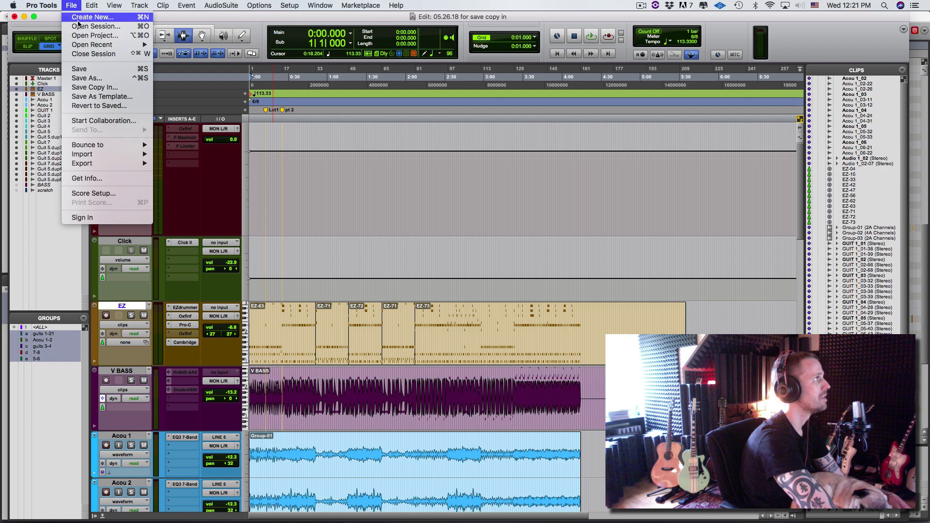
pyautogui.click(93, 88)
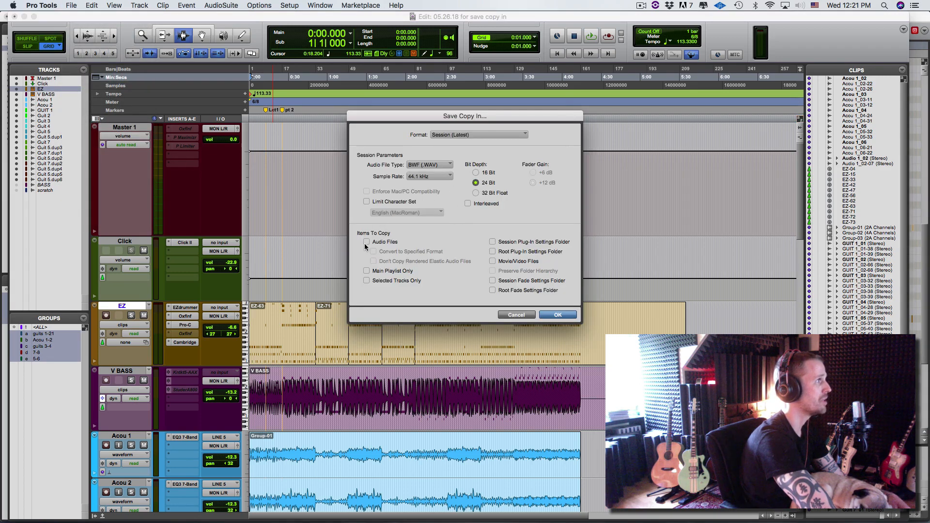
pyautogui.click(366, 241)
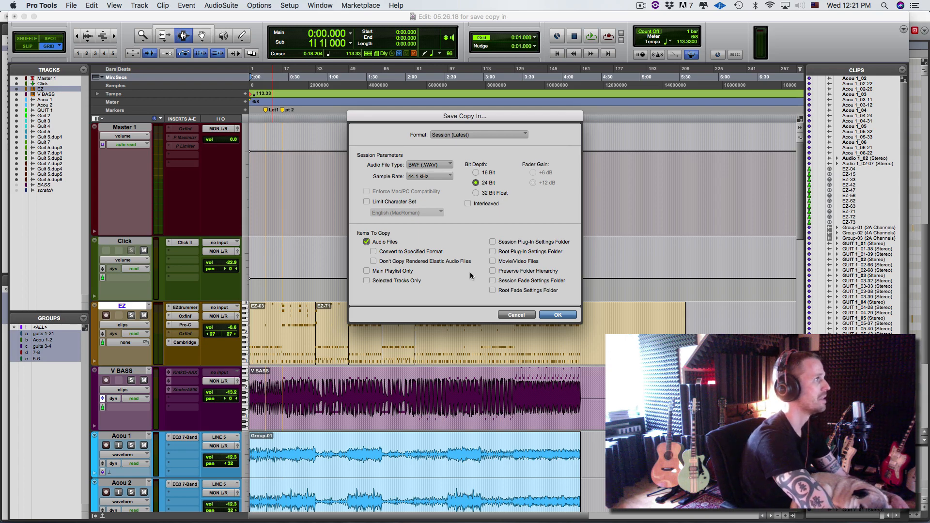
pyautogui.moveTo(522, 273)
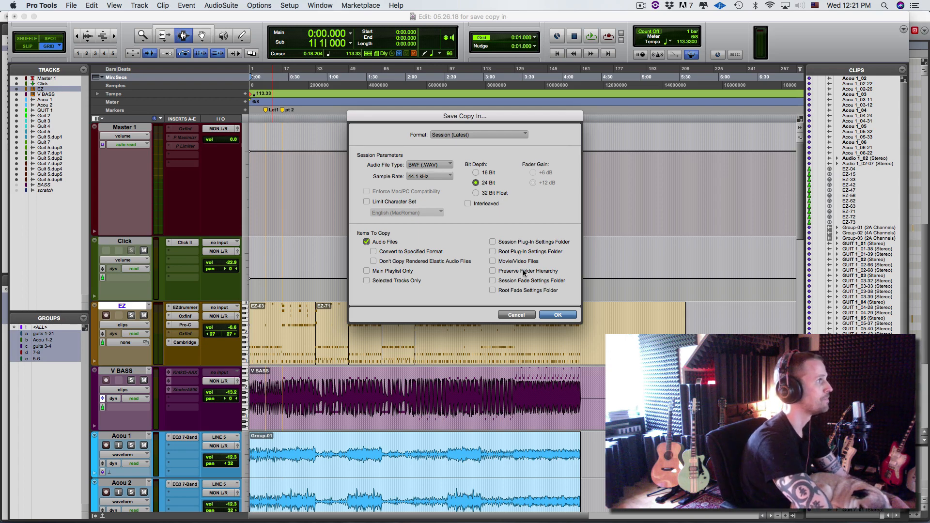
pyautogui.click(557, 314)
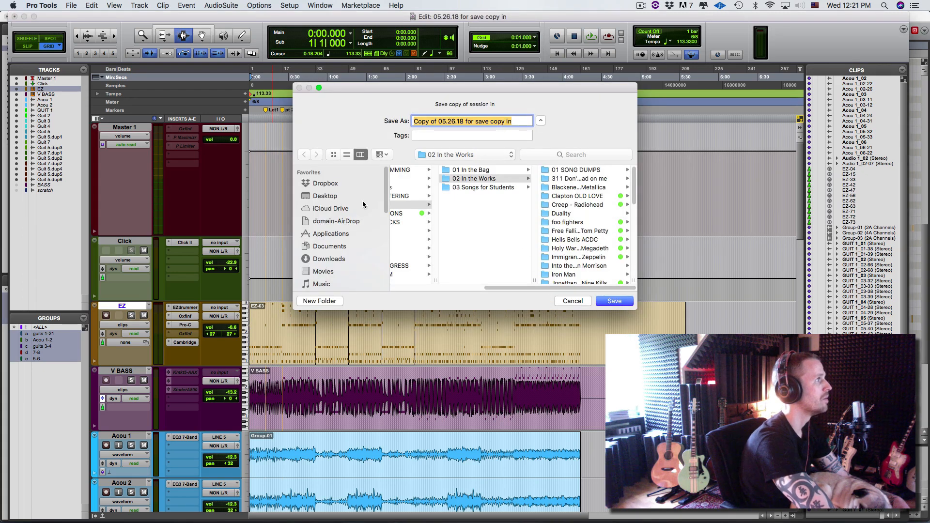
# - Save the session copy to the Desktop as '05.26.18 For transfer (copy)'
pyautogui.click(324, 196)
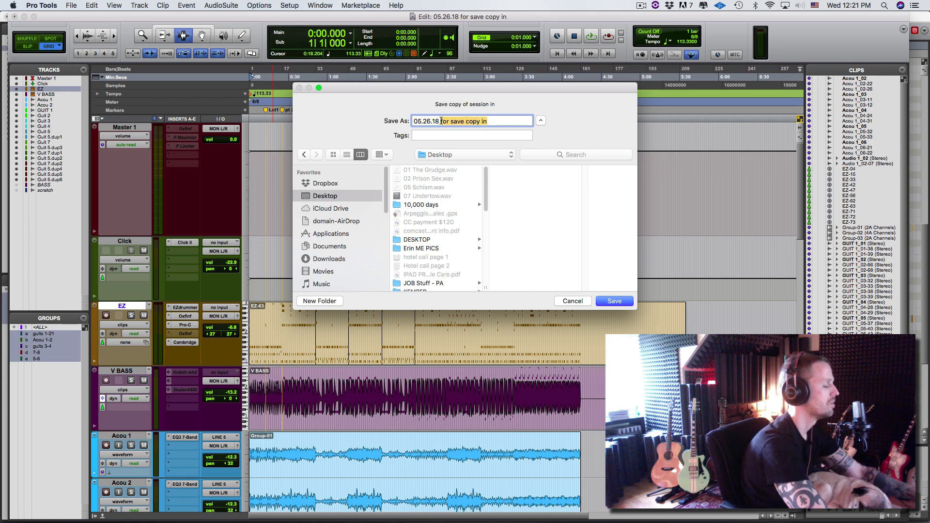
pyautogui.write('05.26.18 F')
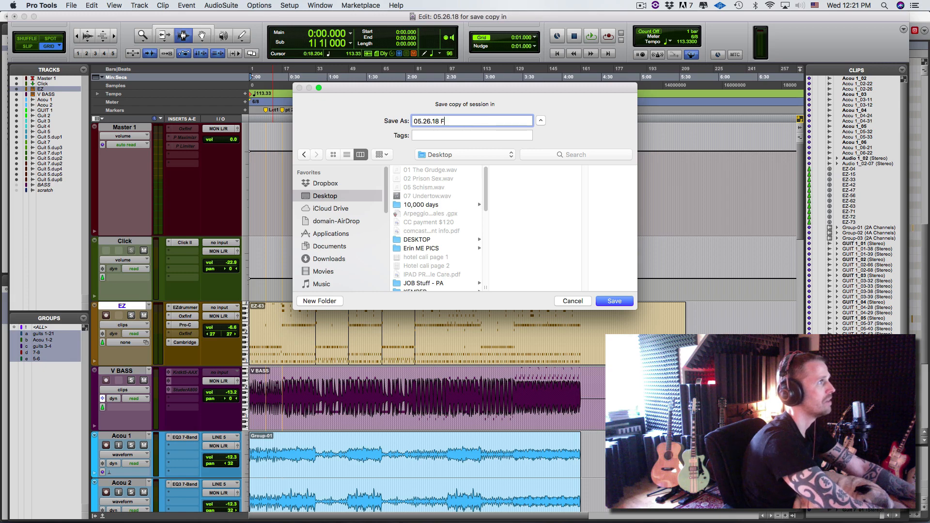
pyautogui.write('or transfer')
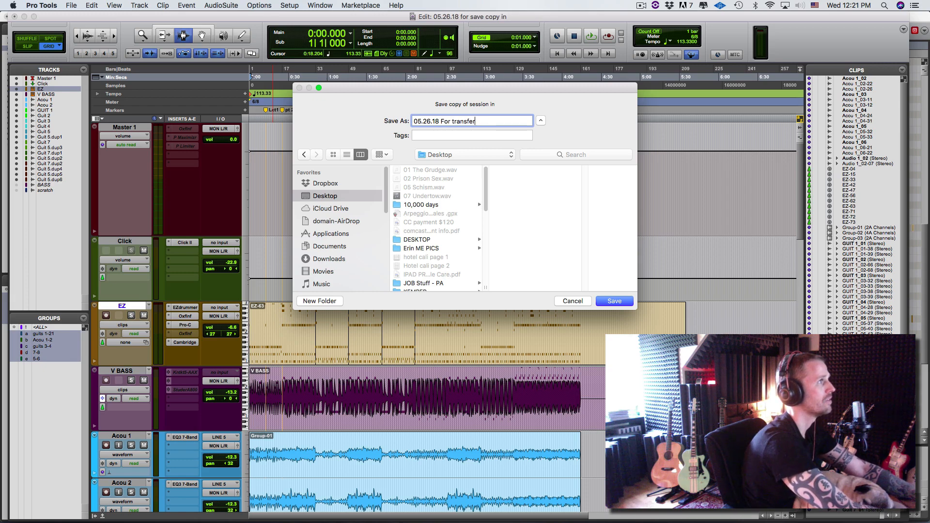
pyautogui.write('(copy)')
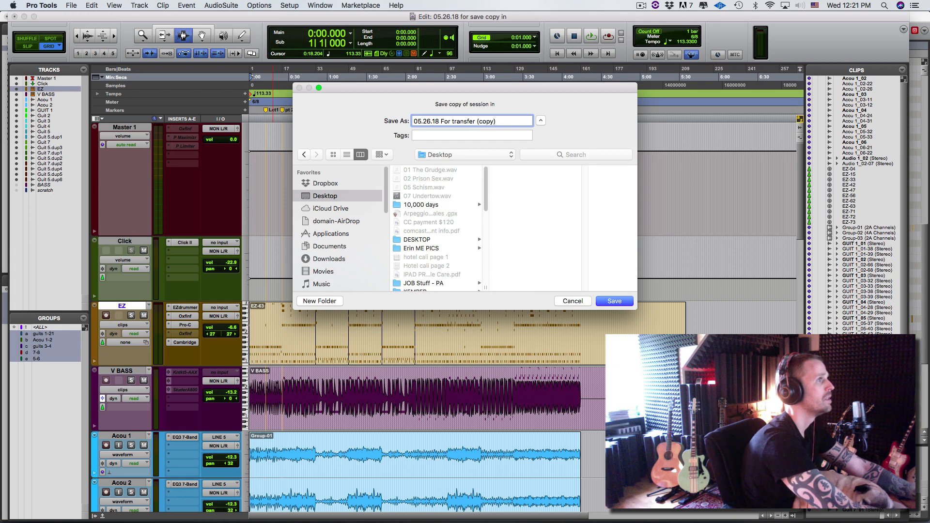
pyautogui.click(614, 300)
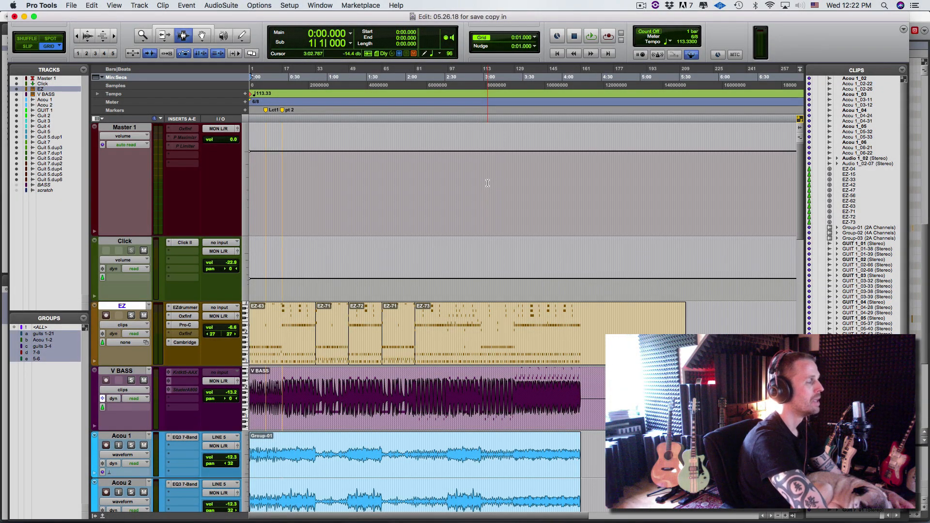
pyautogui.click(407, 215)
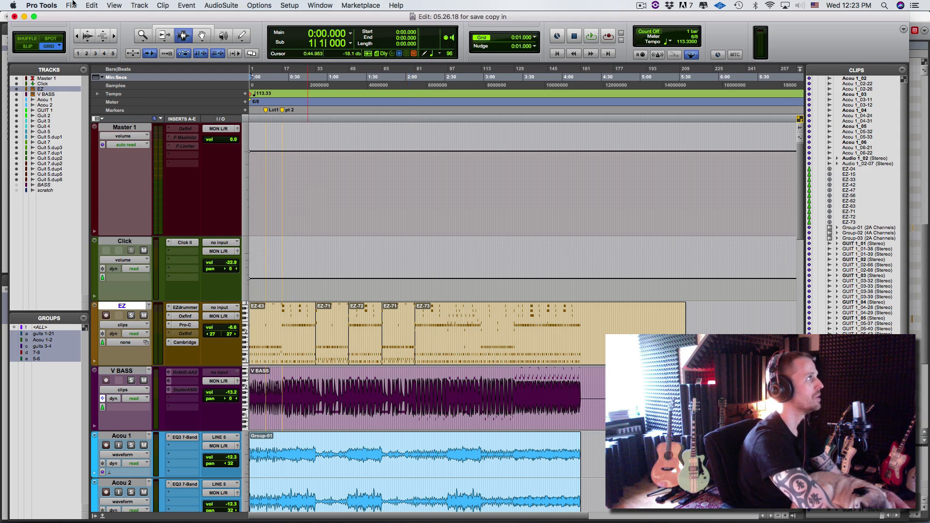
pyautogui.click(71, 5)
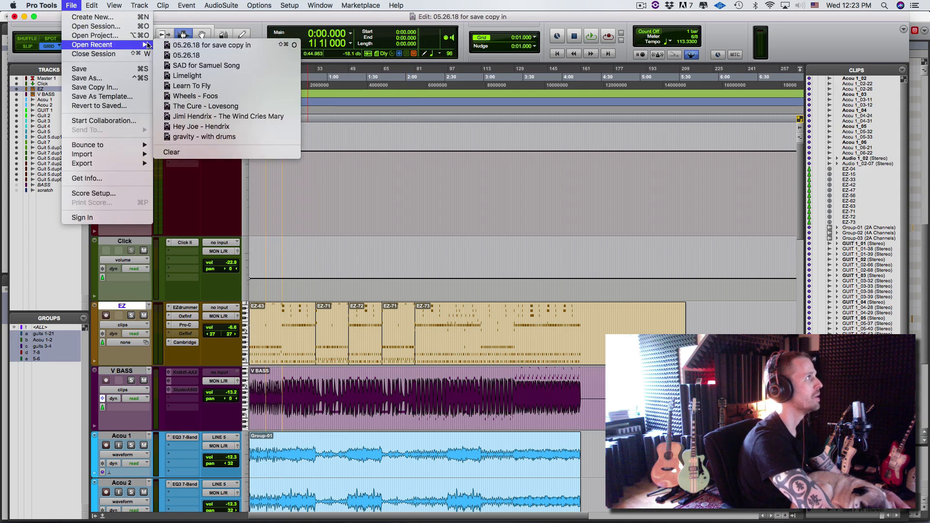
pyautogui.moveTo(187, 55)
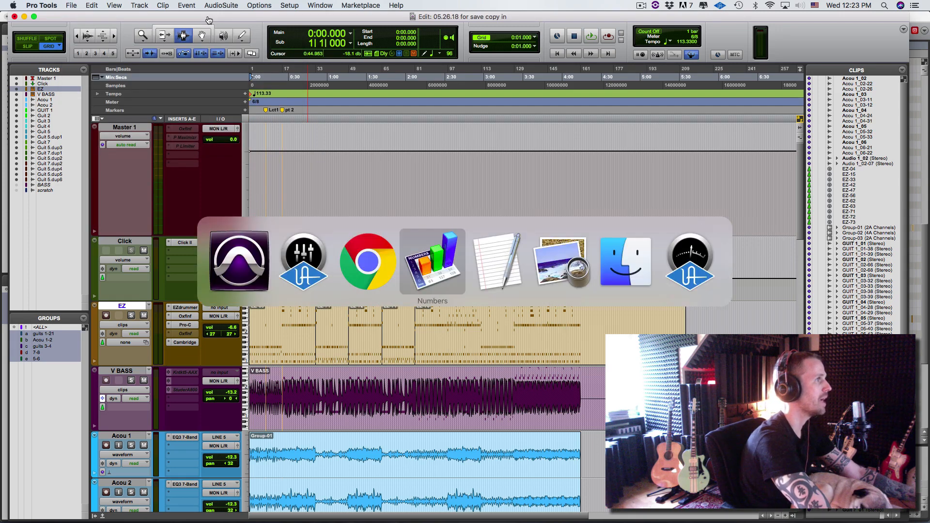
# - Open the '05.26.18 For transfer (copy)' desktop folder and select its session file and both audio folders
pyautogui.click(624, 263)
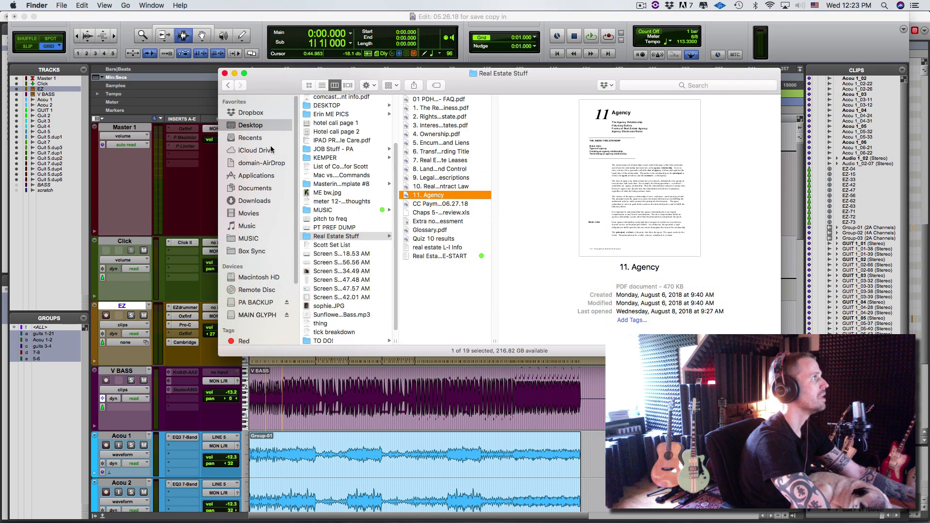
pyautogui.scroll(3)
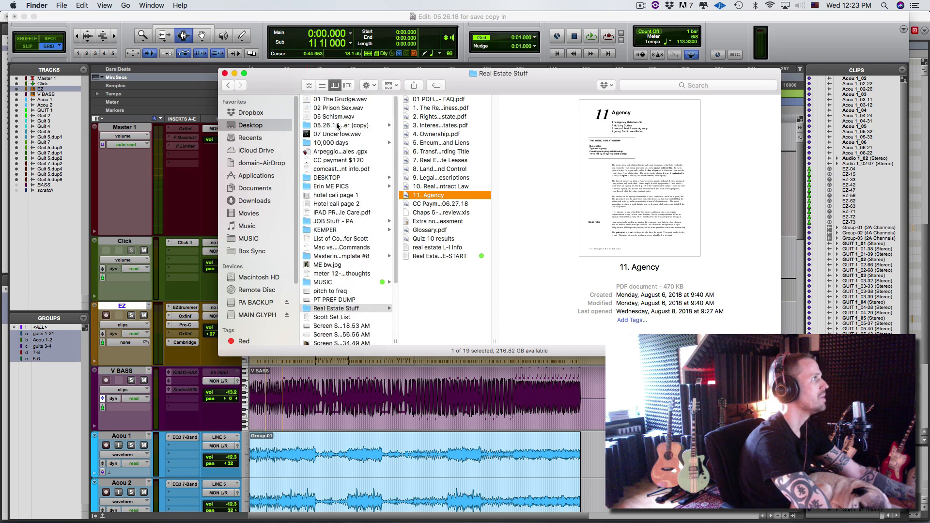
pyautogui.click(341, 125)
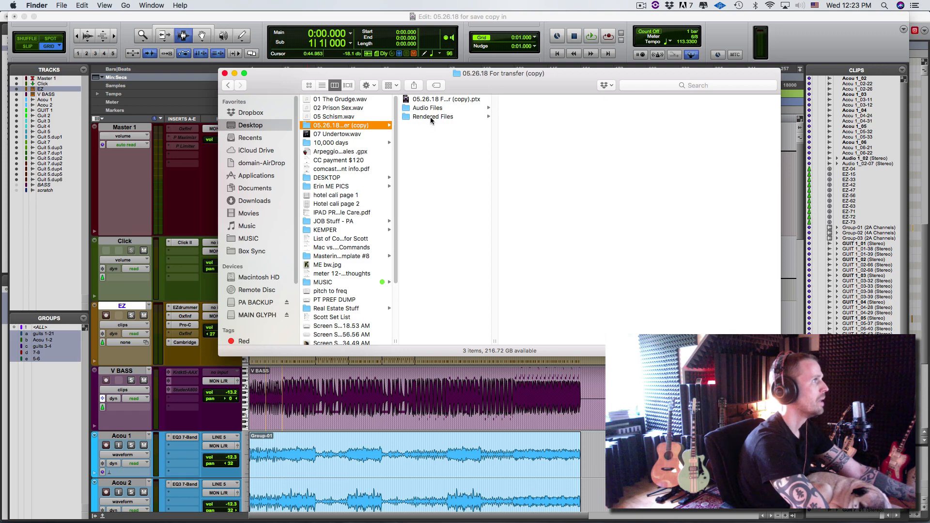
pyautogui.press('cmd+a')
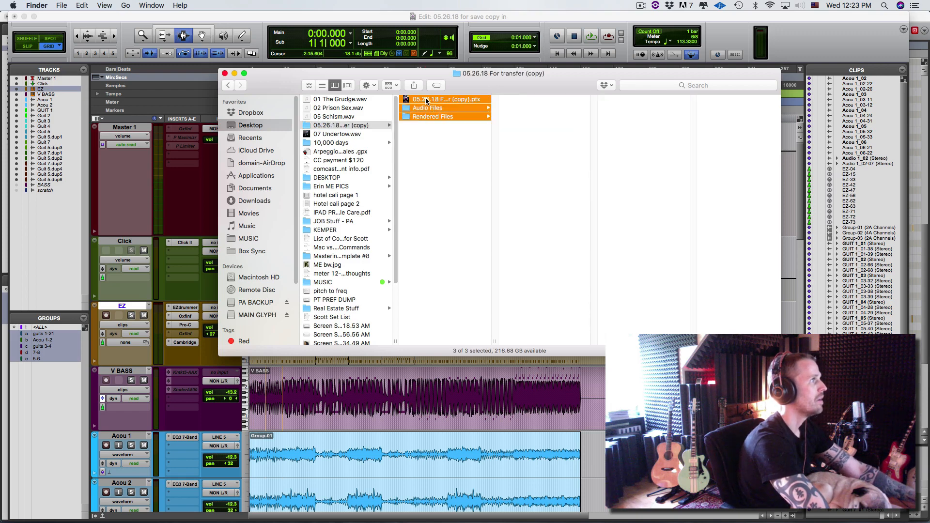
pyautogui.click(433, 116)
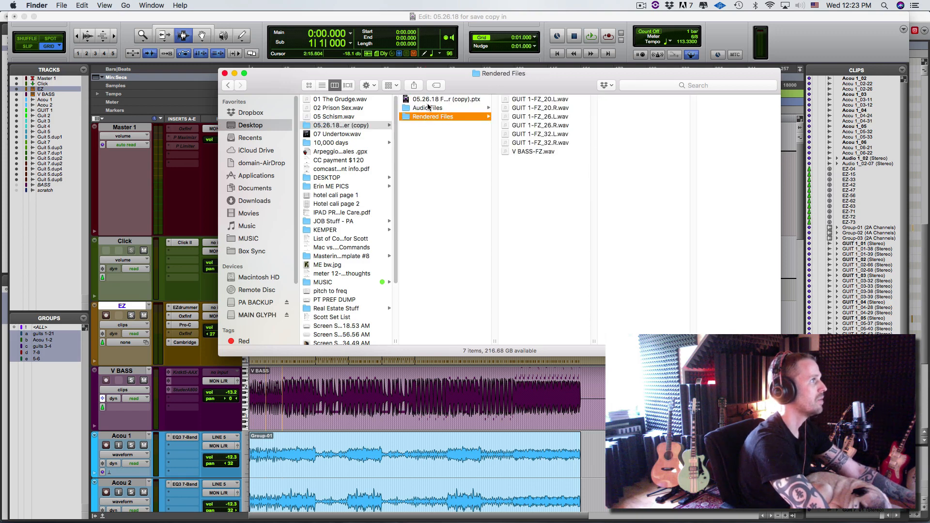
pyautogui.click(446, 99)
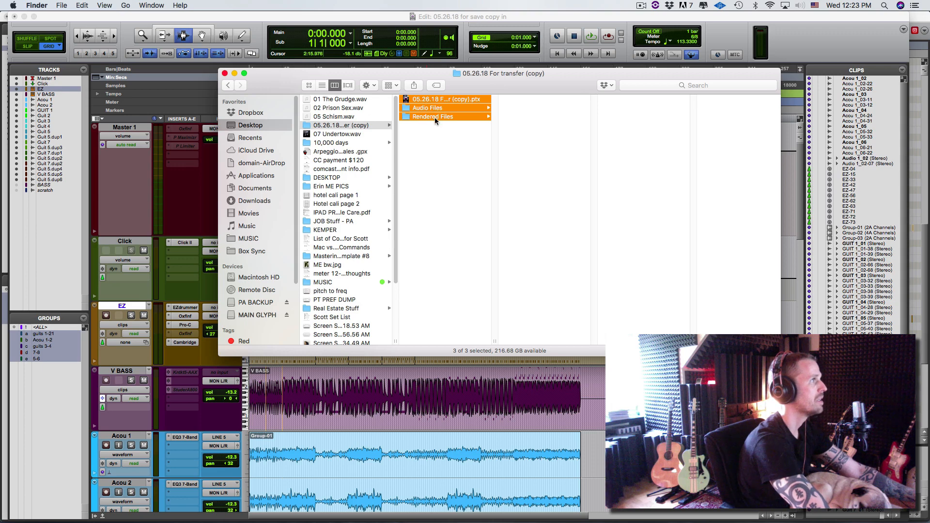
pyautogui.click(427, 108)
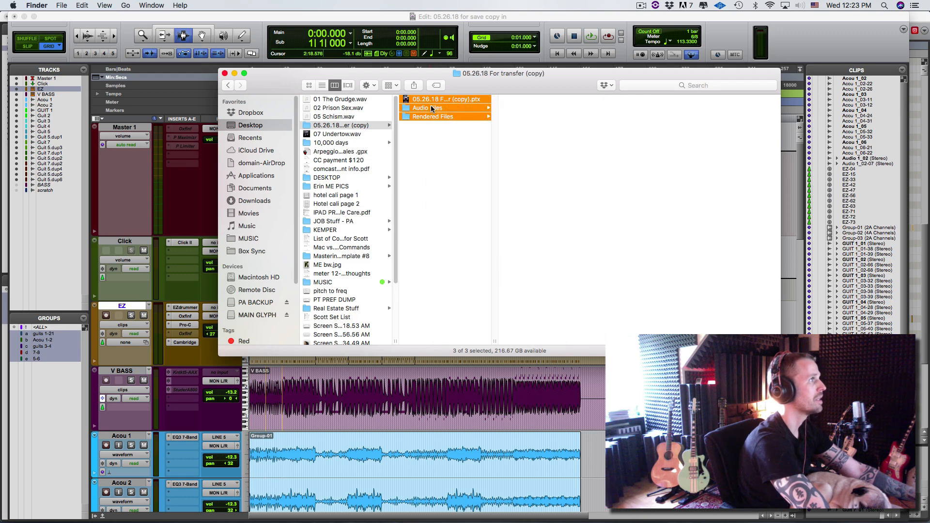
# - Compress the three selected items into Archive.zip
pyautogui.rightClick(445, 107)
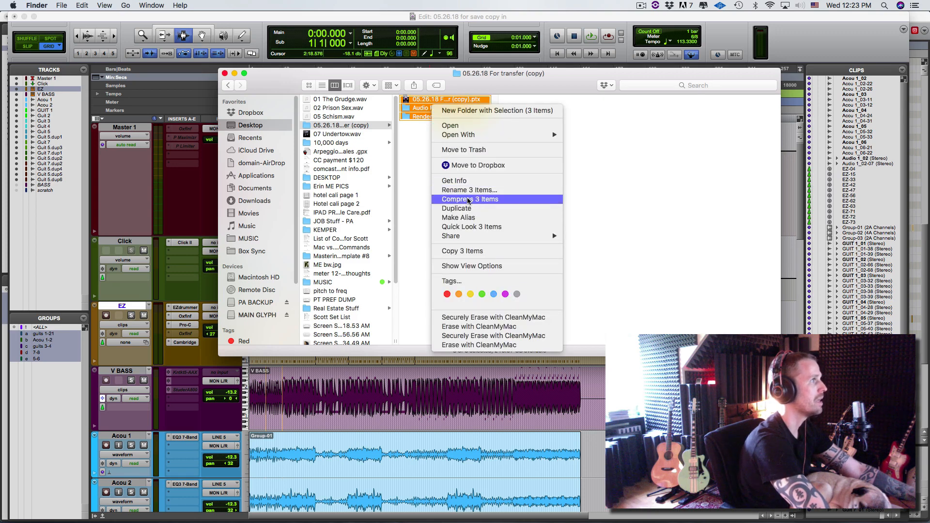
pyautogui.click(469, 199)
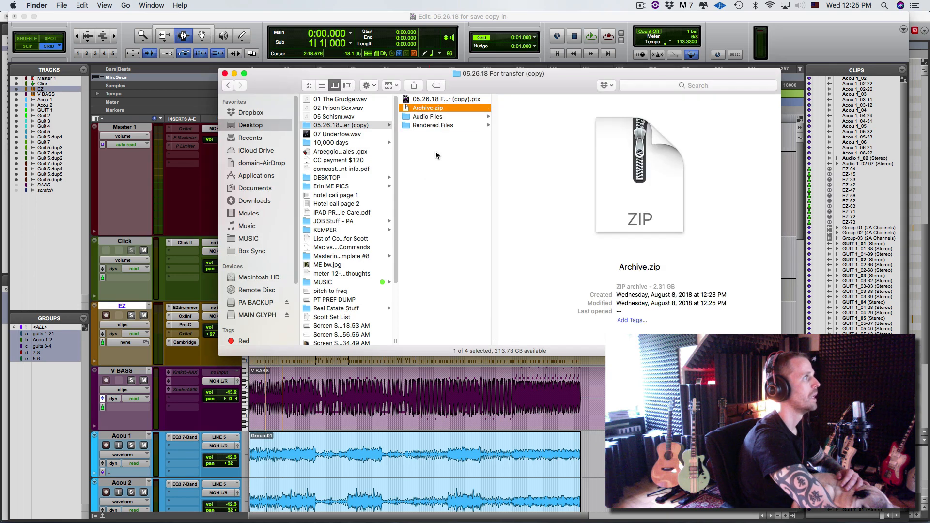
# - Rename Archive.zip to 'song name'
pyautogui.click(341, 125)
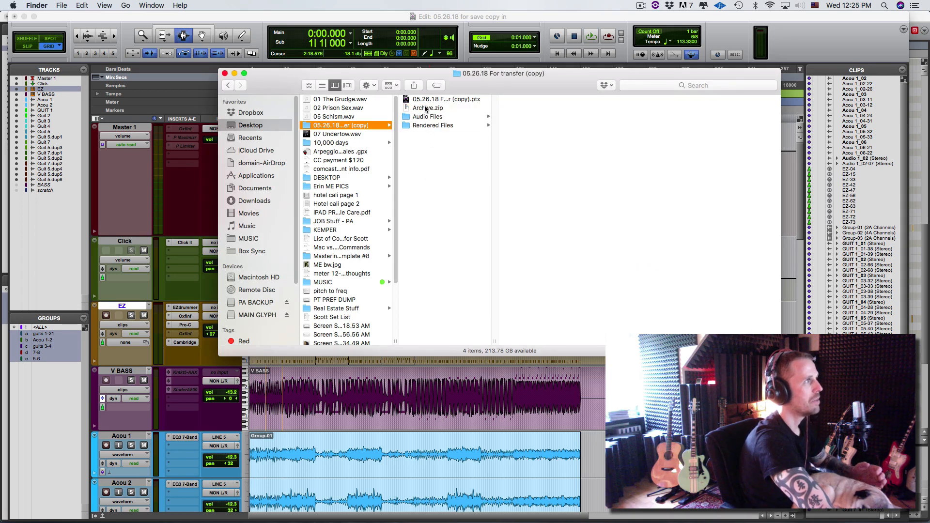
pyautogui.click(428, 108)
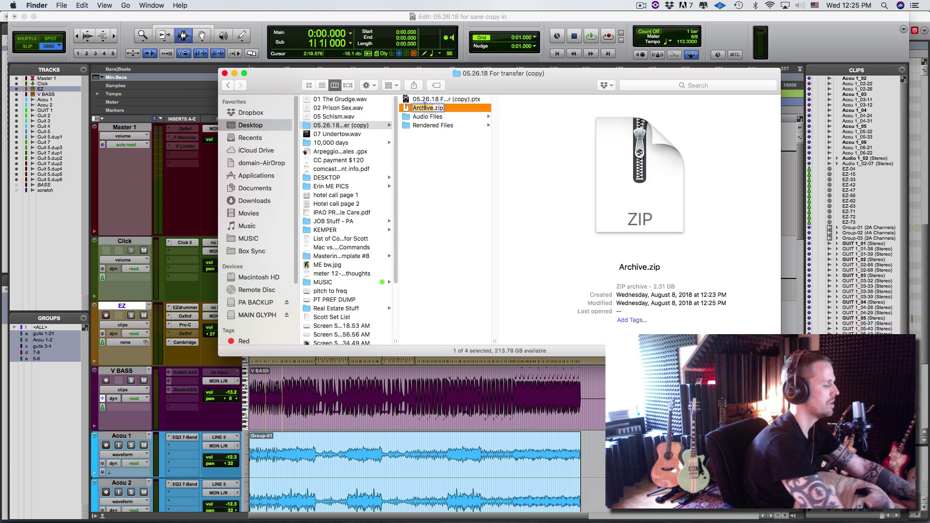
pyautogui.write('song name -.zip')
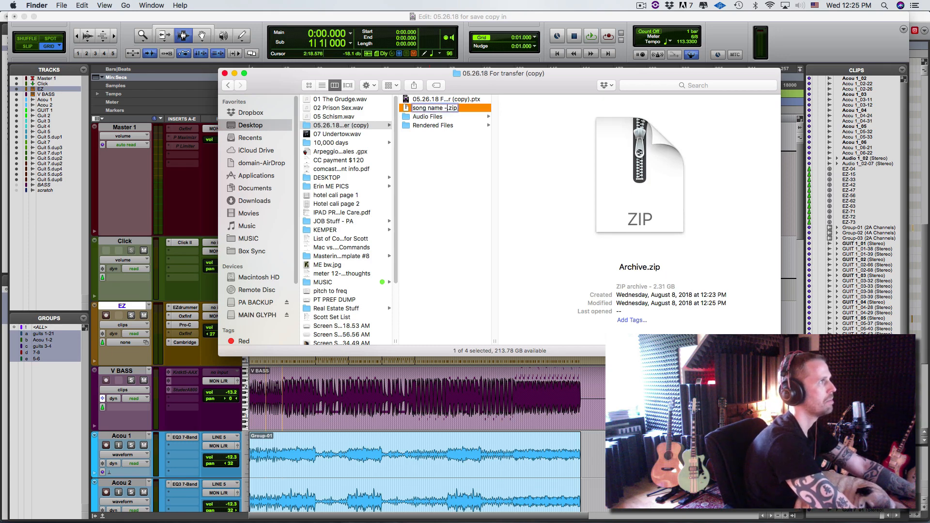